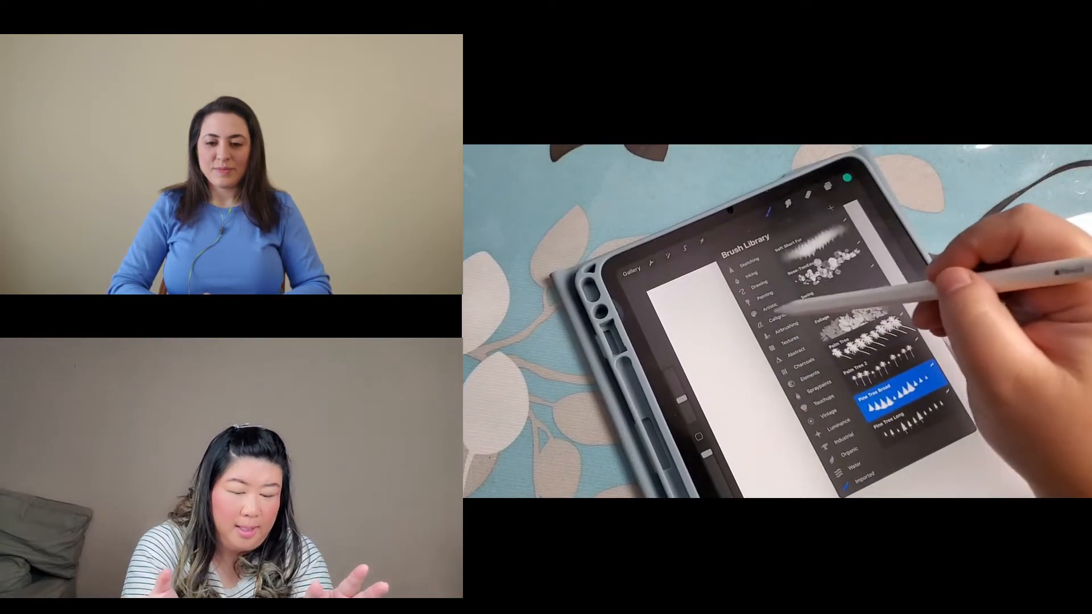
Step: Pick a brush, then start a Gaussian Blur adjustment on the teal bottom-edge layer
{"action": "left_click", "coordinate": [779, 314]}
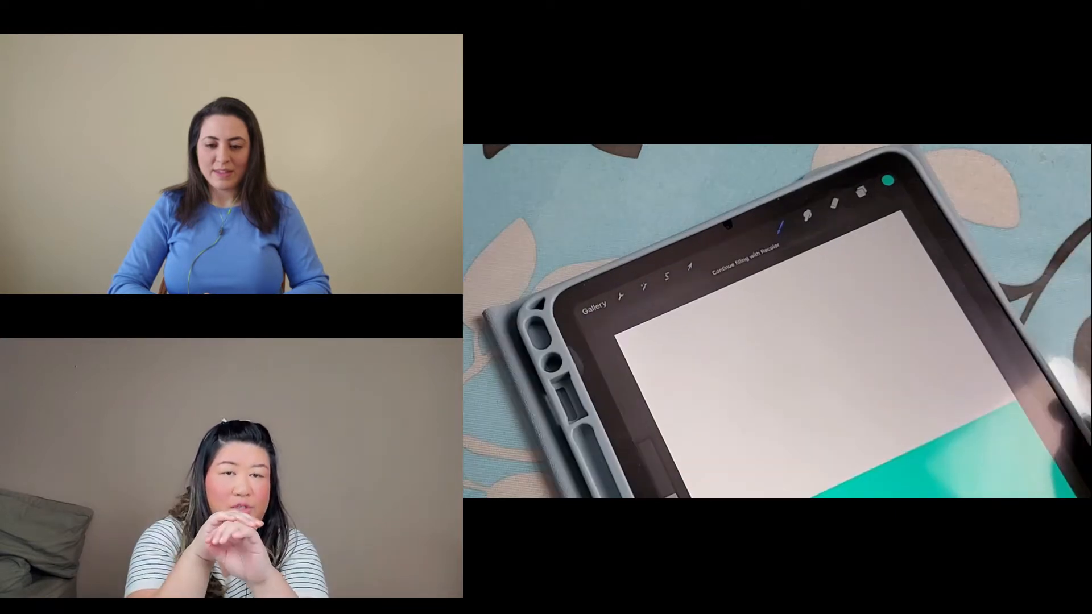
{"action": "left_click", "coordinate": [639, 288]}
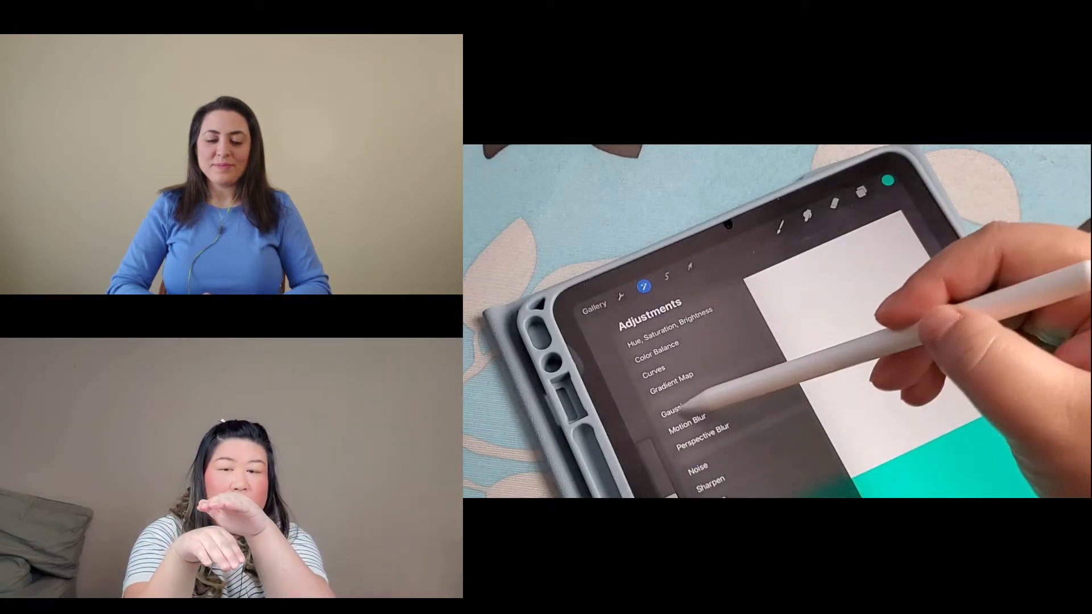
{"action": "left_click", "coordinate": [679, 408]}
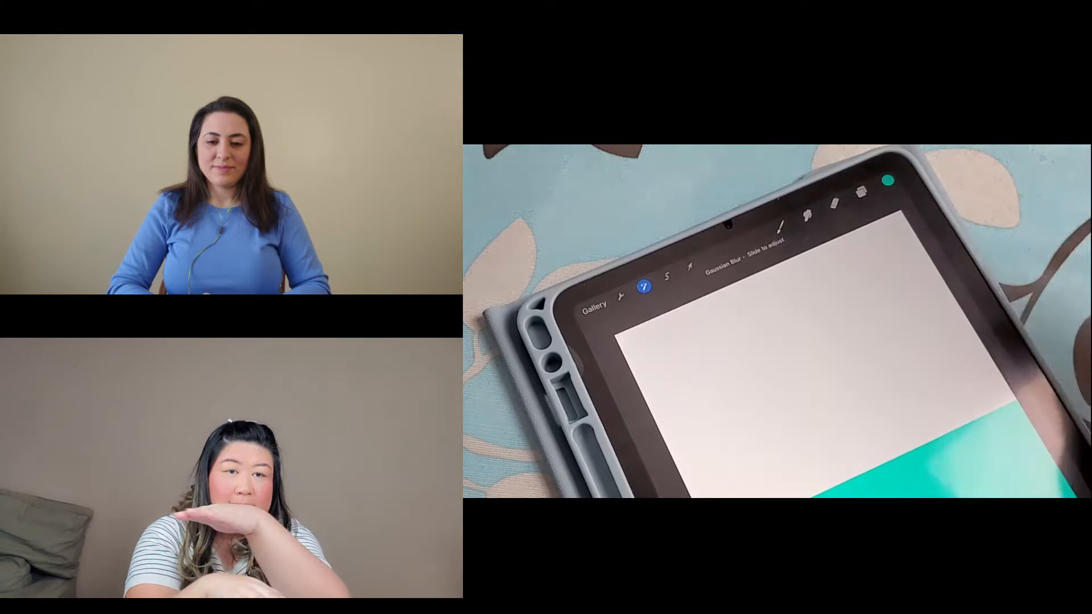